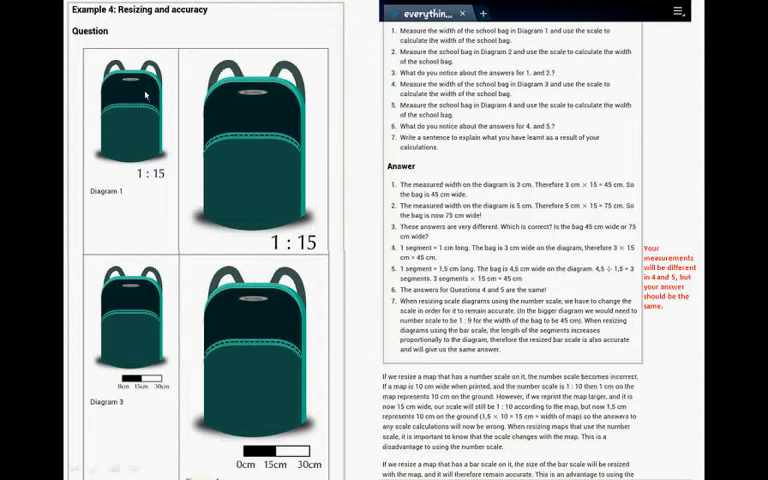
pyautogui.moveTo(188, 128)
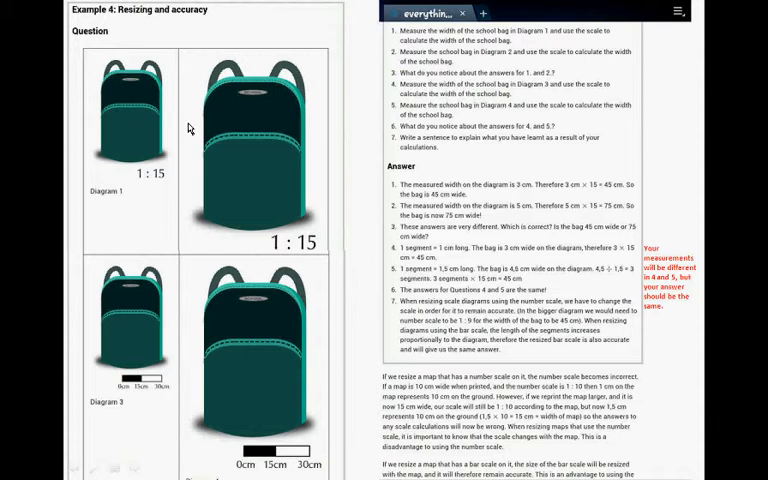
pyautogui.moveTo(465, 253)
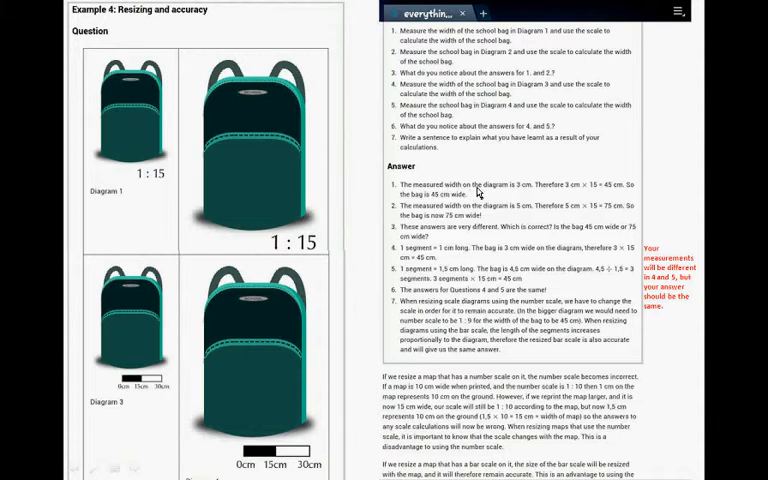
pyautogui.moveTo(160, 118)
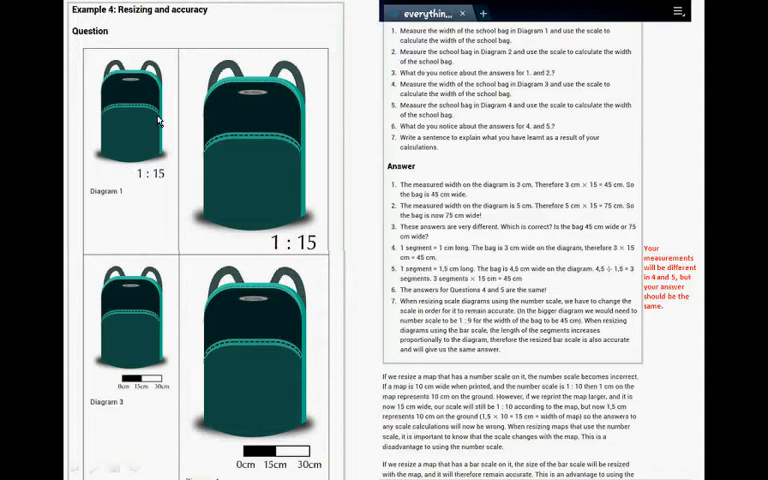
pyautogui.moveTo(520, 185)
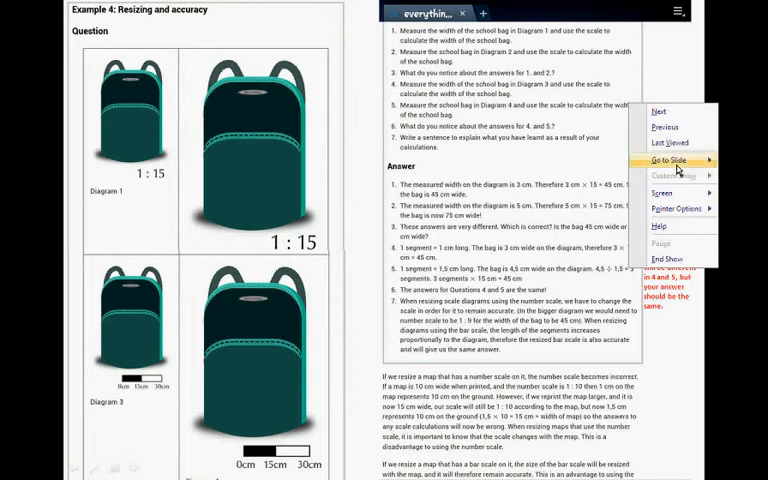
# Jump from the Example 4 resizing slide to the Examples 5 and 6 scaled-map slide
pyautogui.click(669, 208)
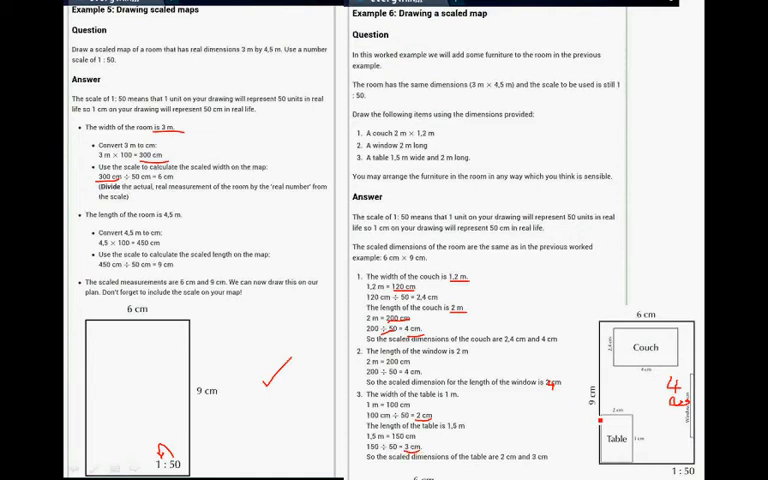
# Advance to the Exercise 4 bedroom floor plan slide with its 1:50 scale answer
pyautogui.scroll(-3)
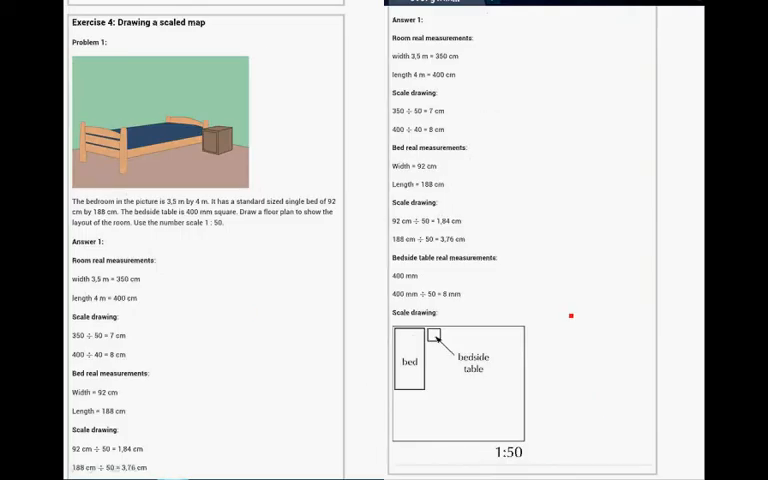
pyautogui.moveTo(8, 362)
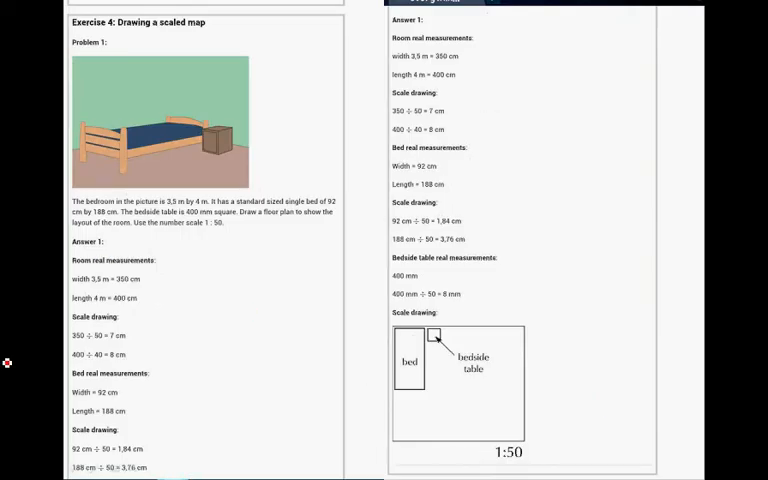
pyautogui.moveTo(170, 210)
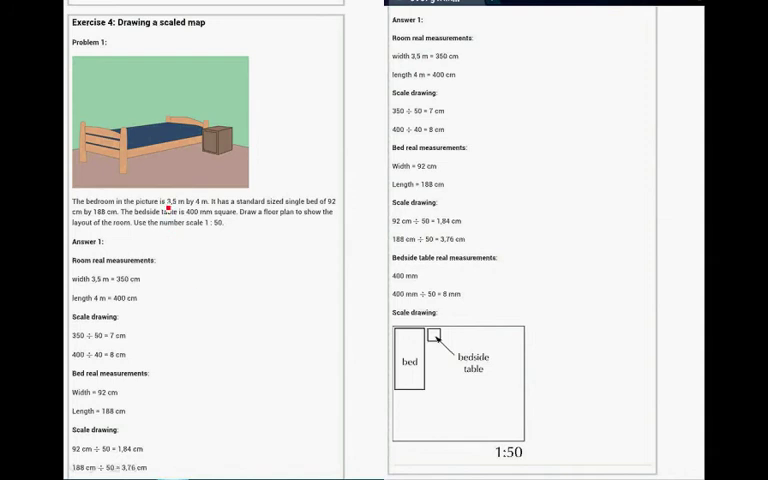